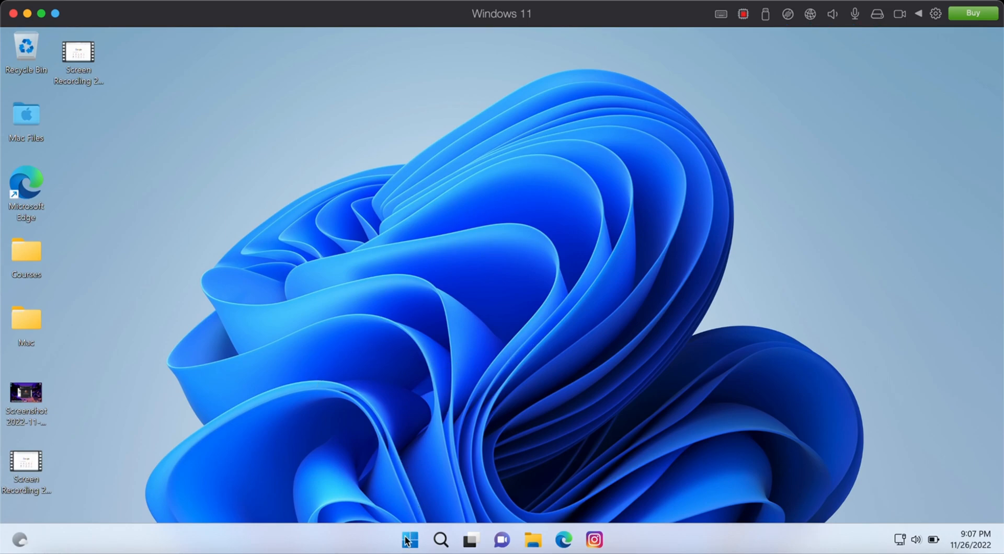
mouse_move(409, 540)
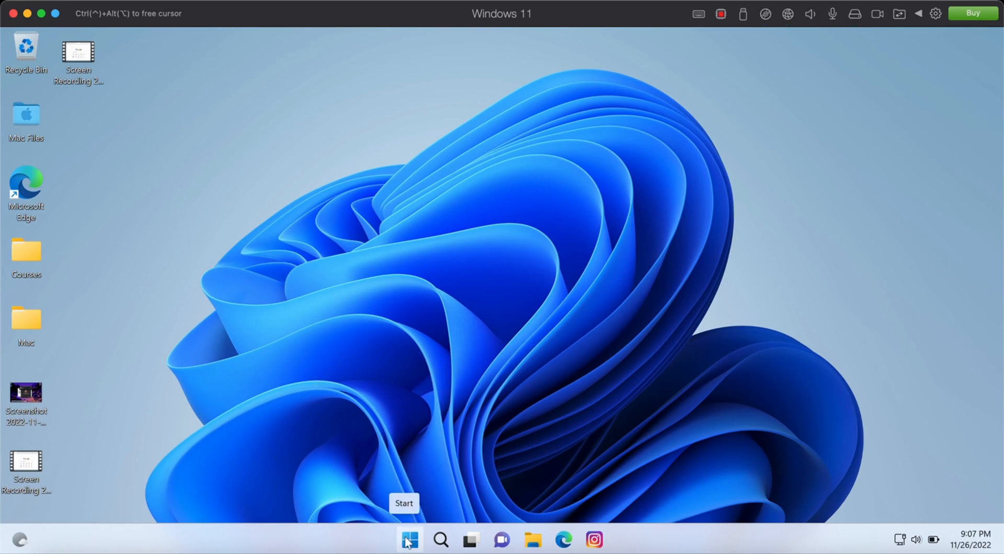
Search Google for "parallels for student" from a new tab.
click(410, 540)
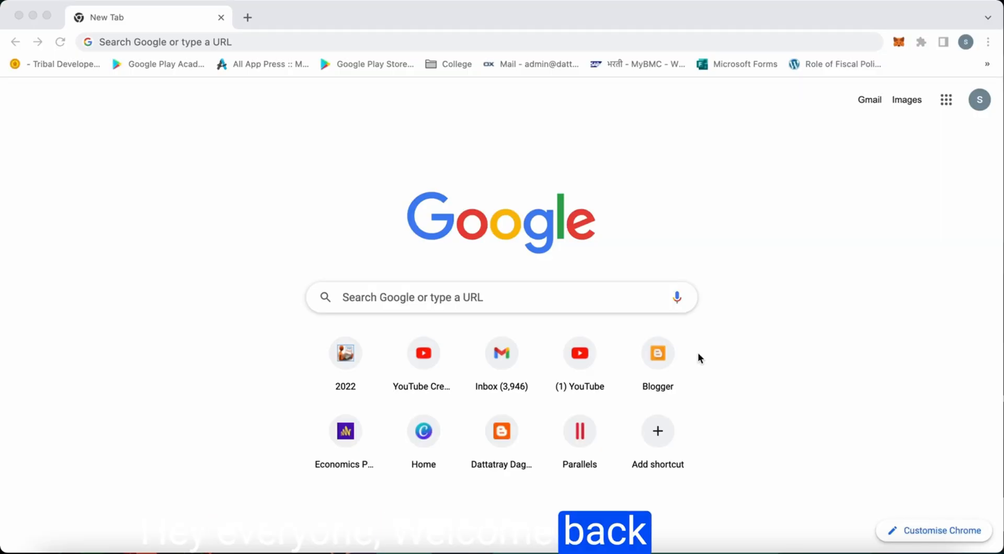
mouse_move(613, 340)
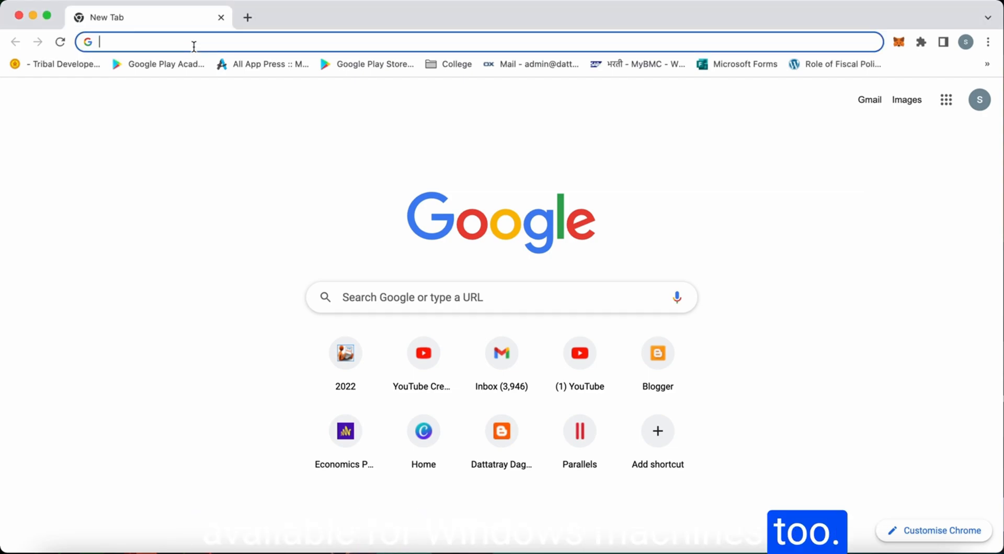
text(parallels for student)
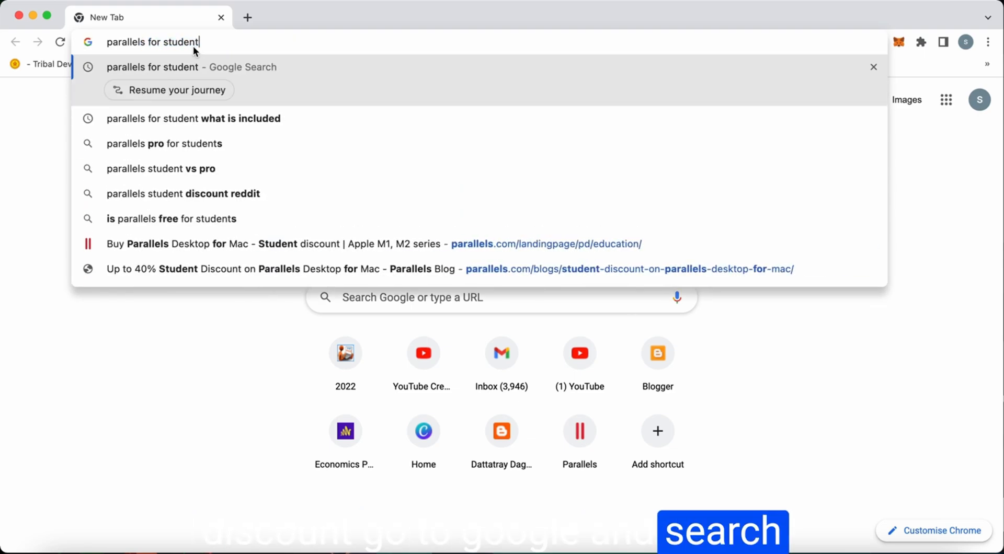
key(Enter)
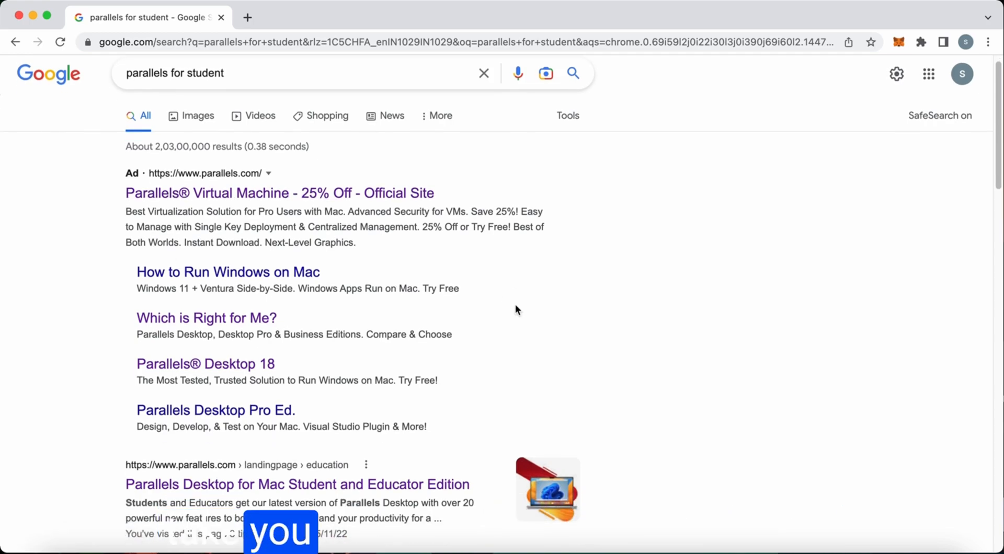
Reach the Parallels Student and Educator Edition page with its $49.99/yr offer from the search result.
click(296, 484)
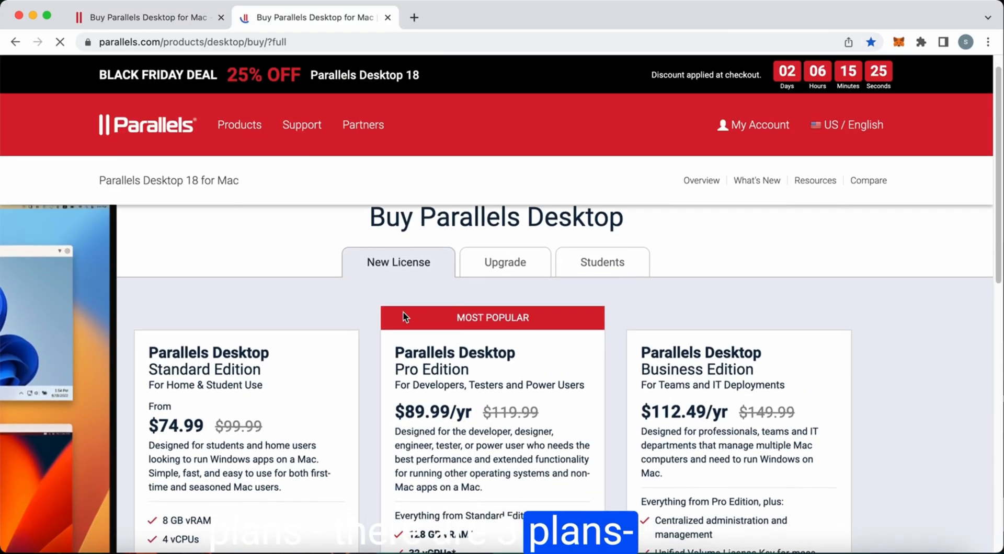
scroll(down, 3)
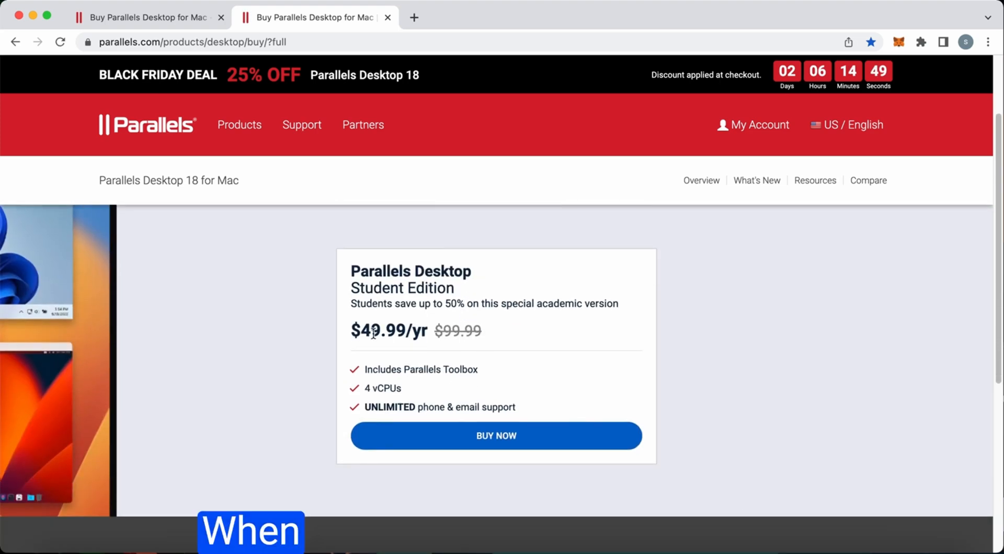
drag(351, 330, 484, 330)
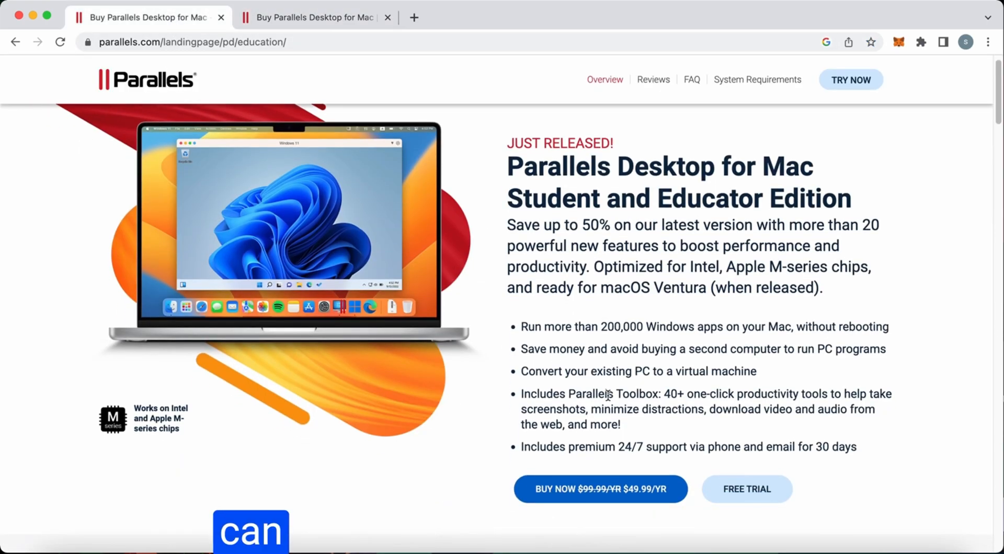
mouse_move(697, 488)
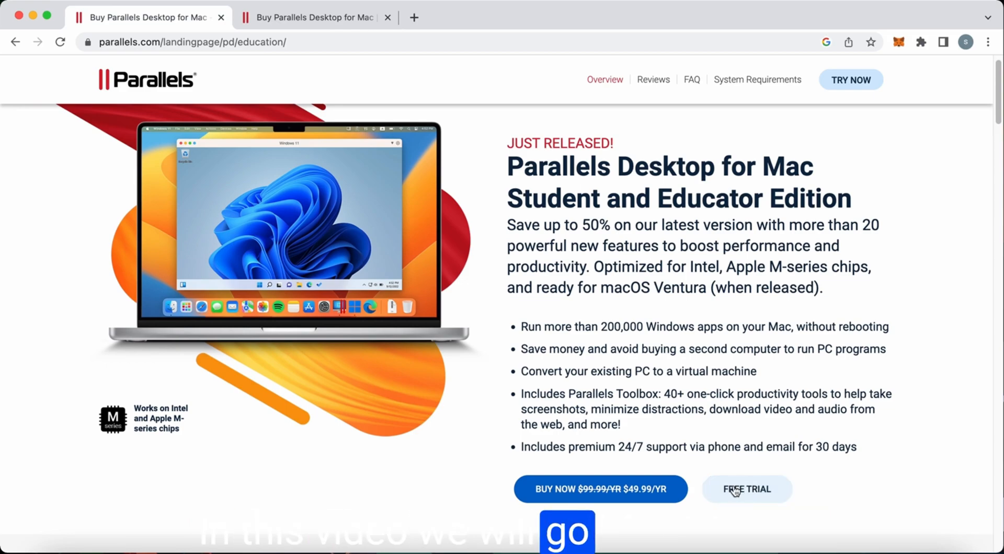
Begin academic verification via Buy Now and reach the Proxi.id proof-of-eligibility form for a missing institution.
click(746, 490)
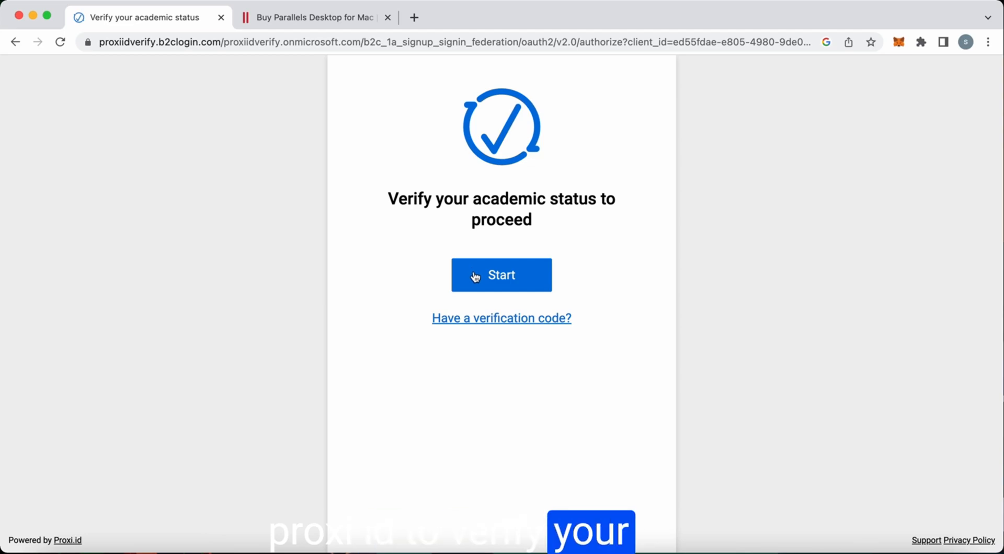
click(501, 275)
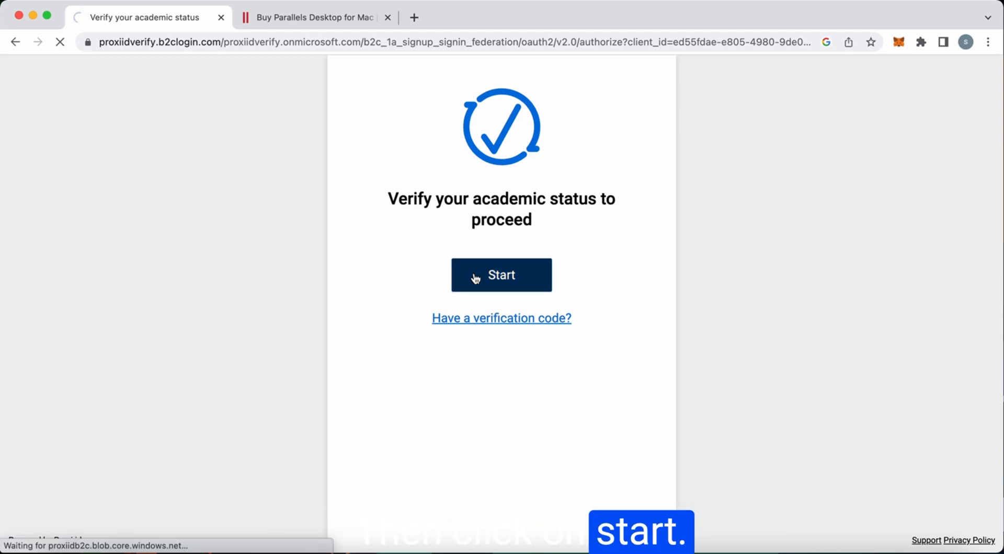
click(501, 275)
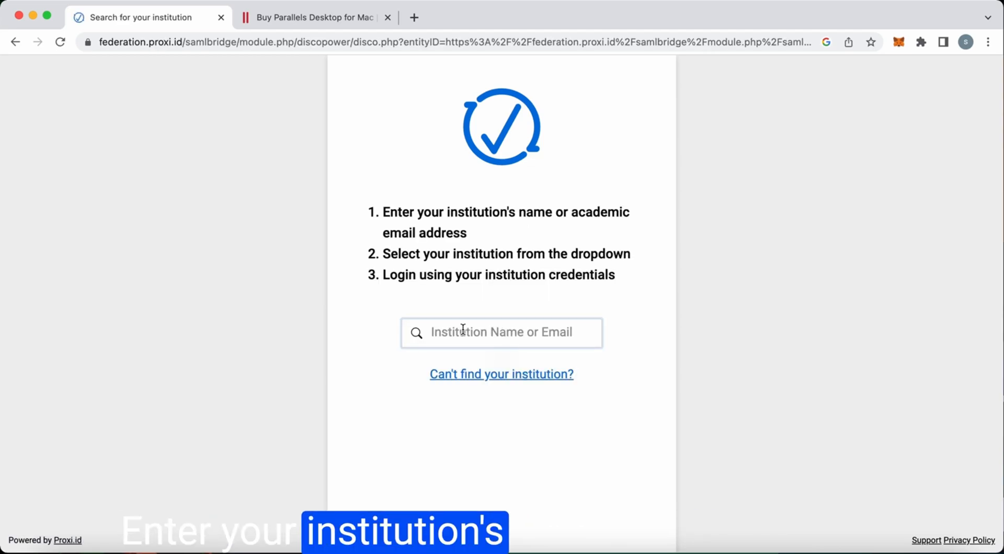
click(501, 373)
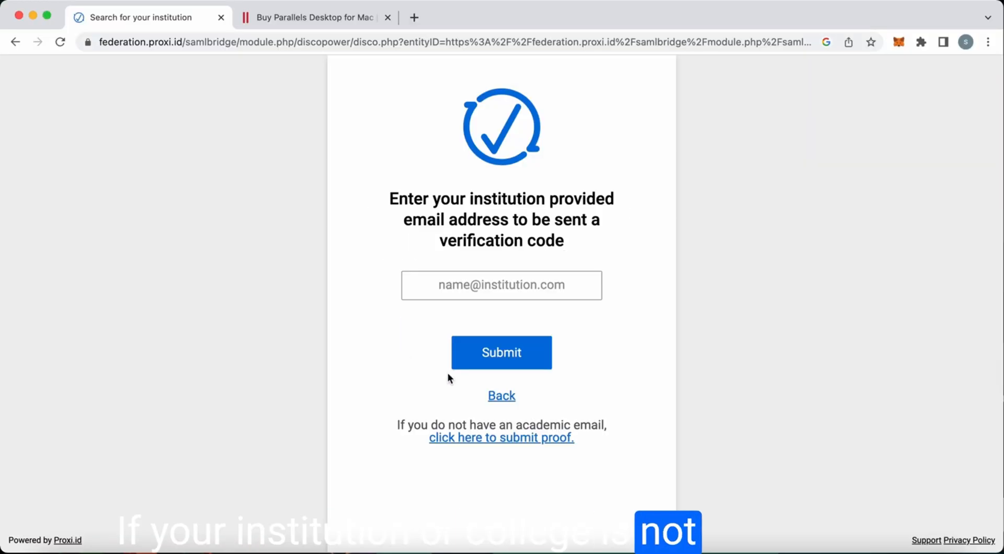
text(xyz@gm)
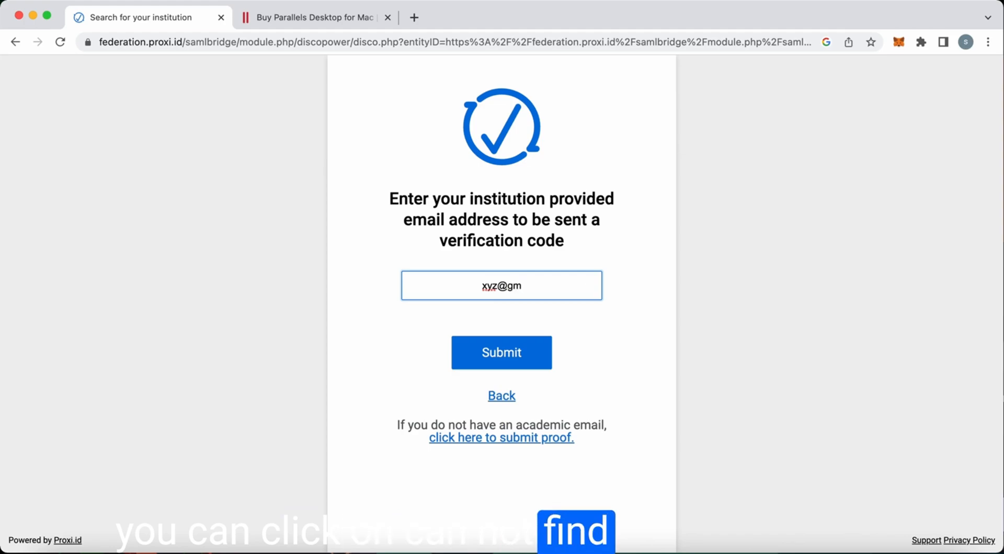
key(Backspace)
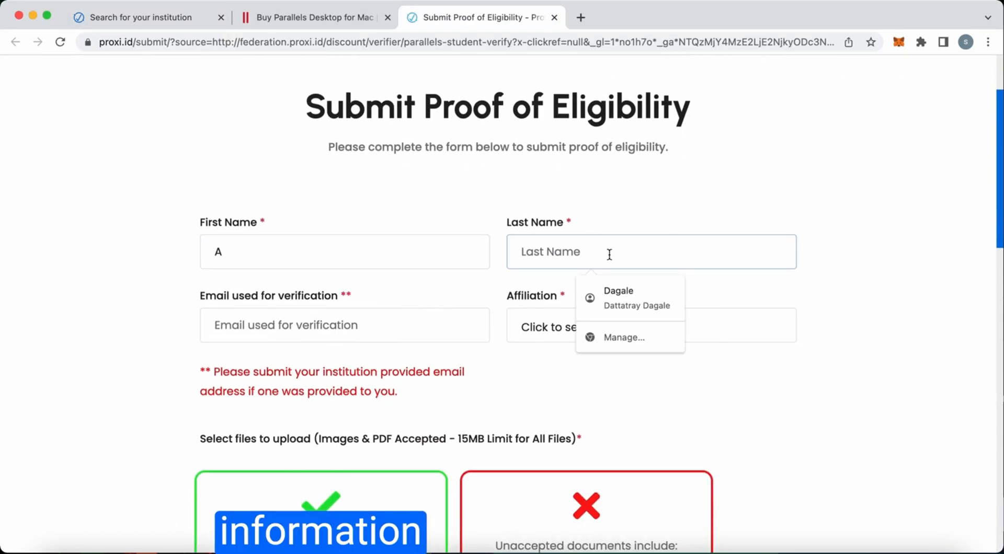
Fill the proof form with name, email and a 'Thank You in Advance' note about the attached college bill, then submit it.
text(giveyour edu)
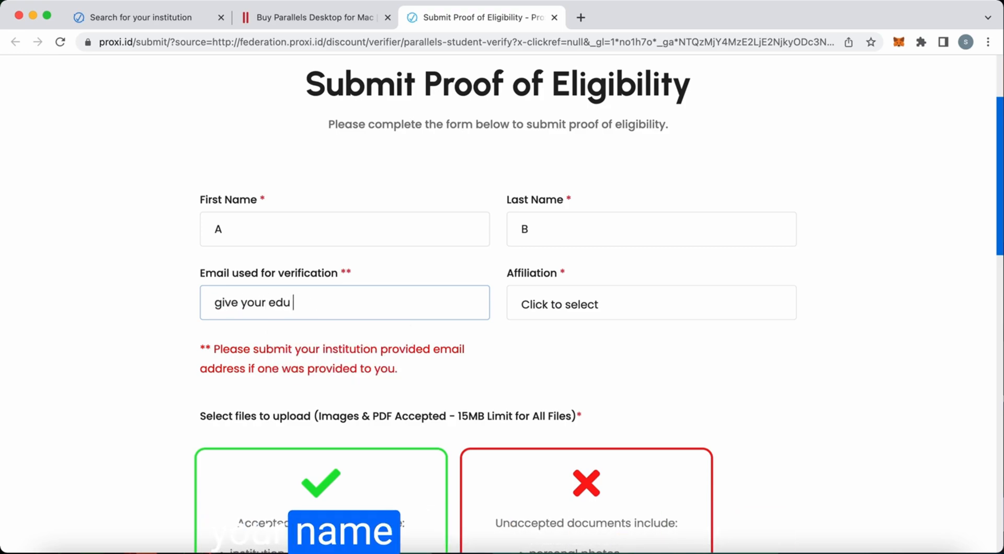
click(650, 305)
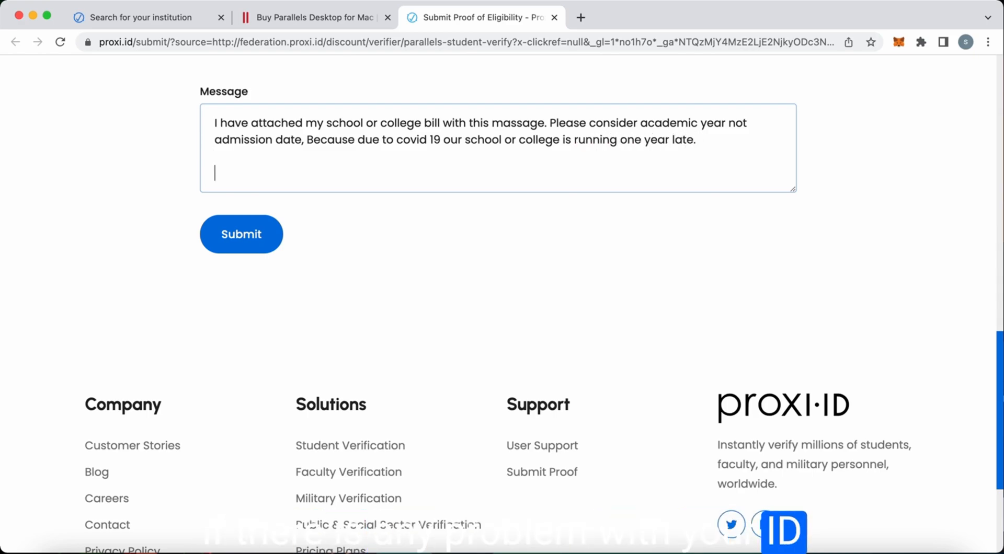
text(Thank You in Advance)
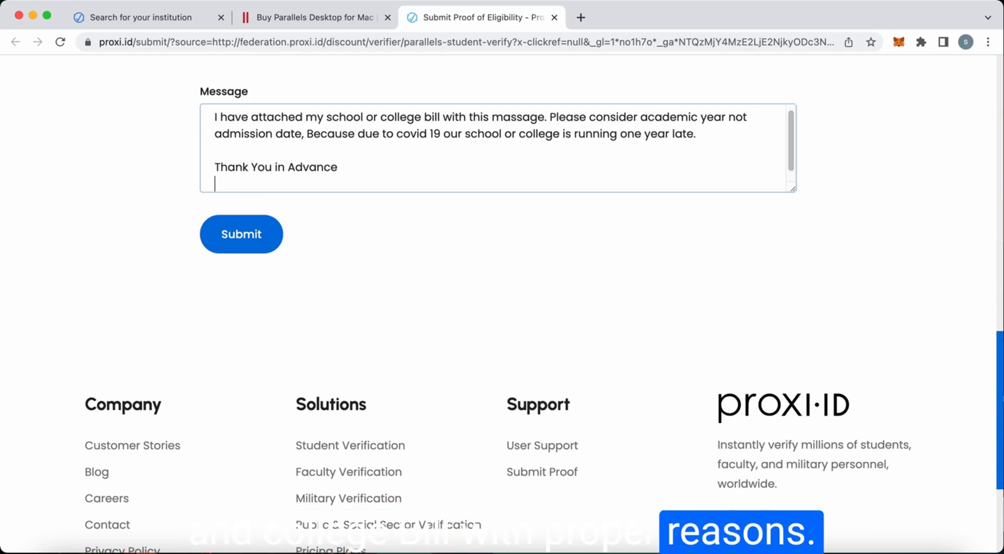
text(x...)
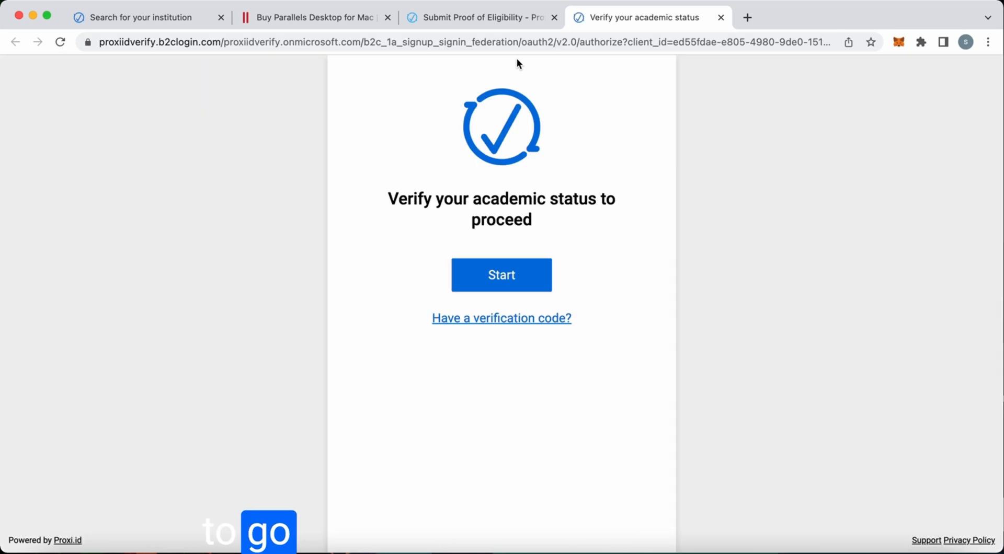
Submit the academic email and verification code, landing the Student Edition in the cart at INR 4,530.29.
click(313, 17)
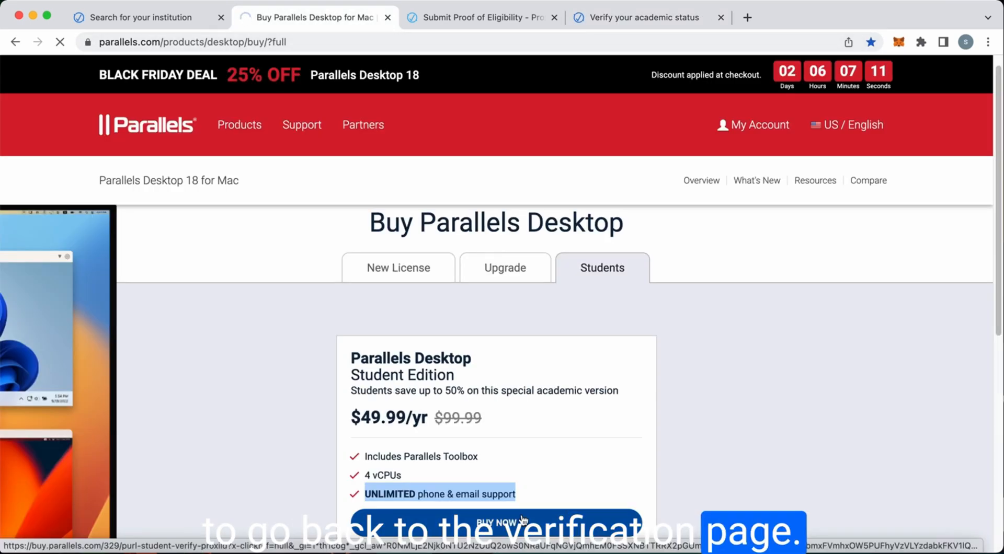
click(496, 523)
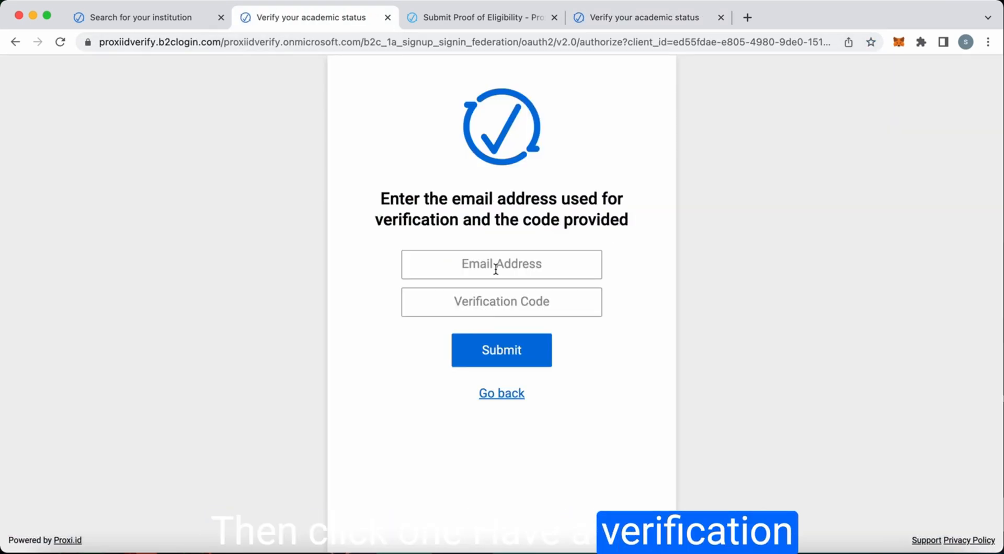
click(501, 350)
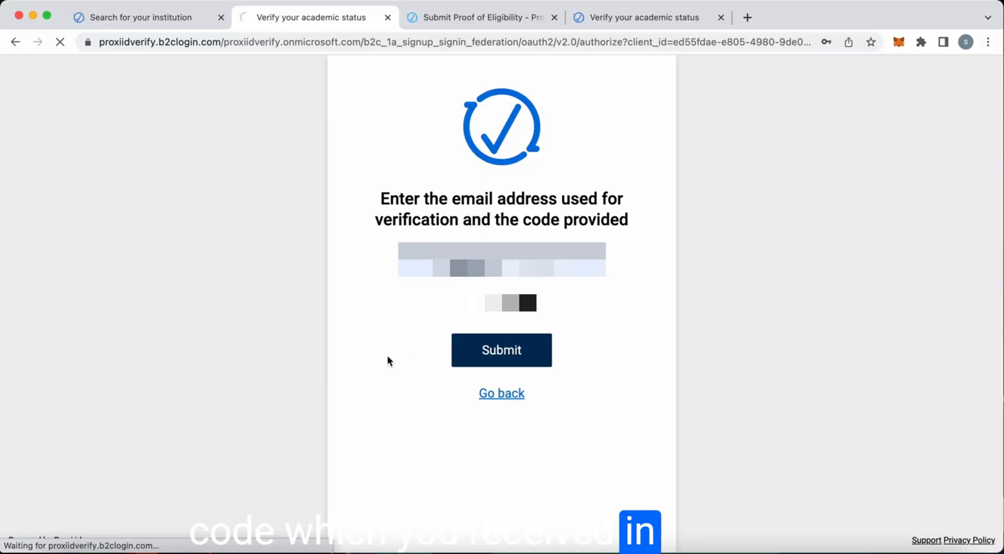
click(501, 350)
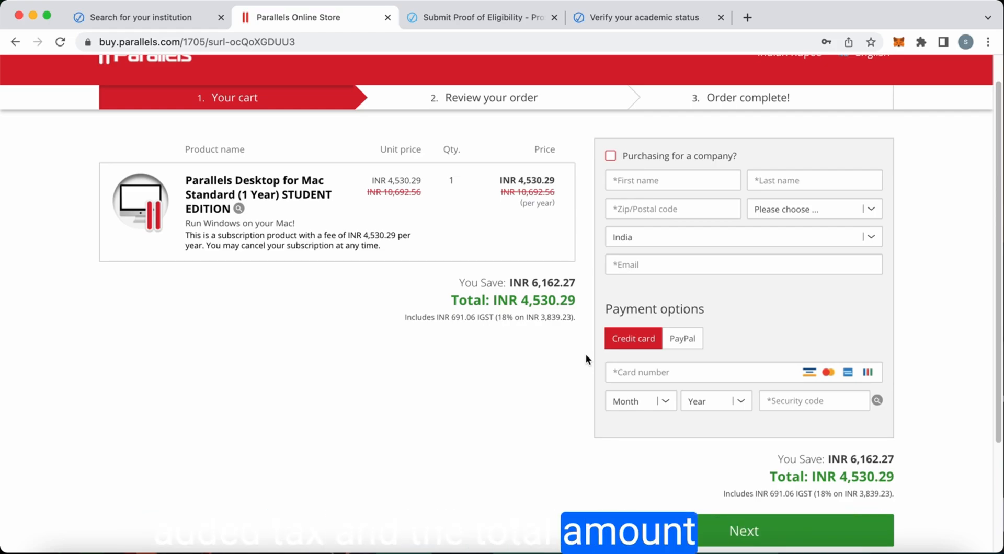
mouse_move(552, 265)
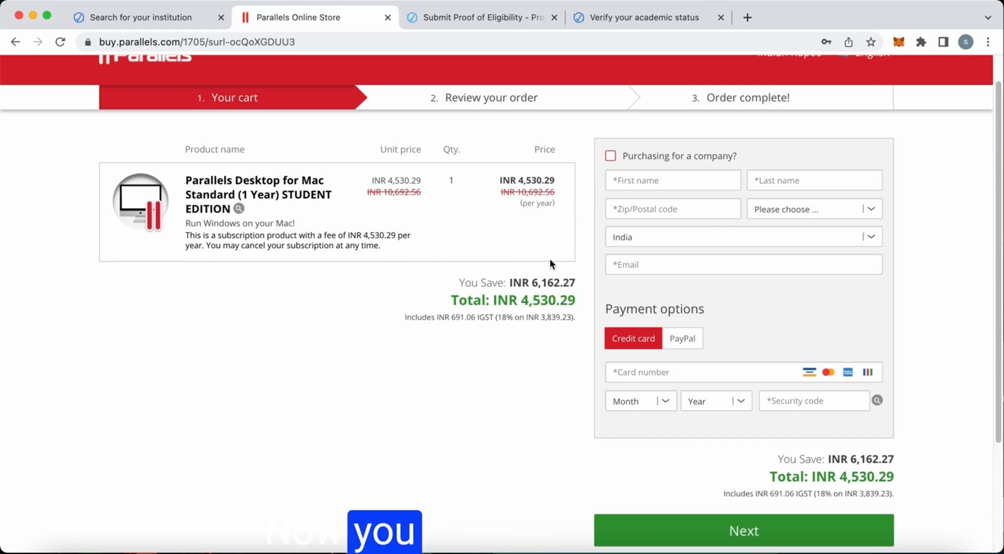